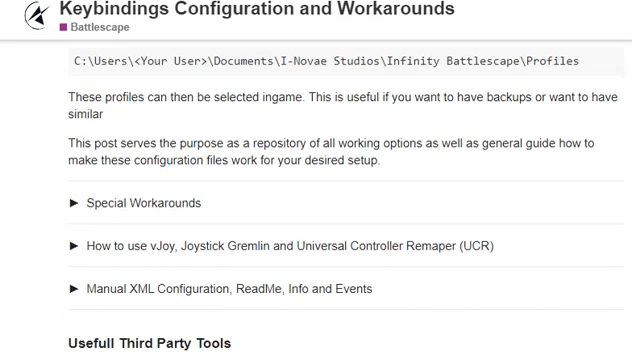
Step: Browse to the ThrottleToAxis plugin script and load it into Joystick Gremlin
{"action": "left_click", "coordinate": [78, 203]}
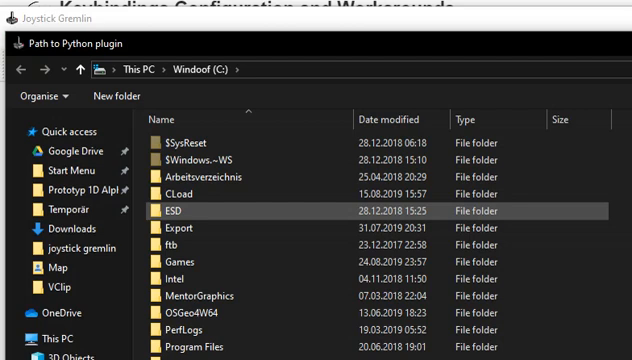
{"action": "left_click", "coordinate": [67, 241]}
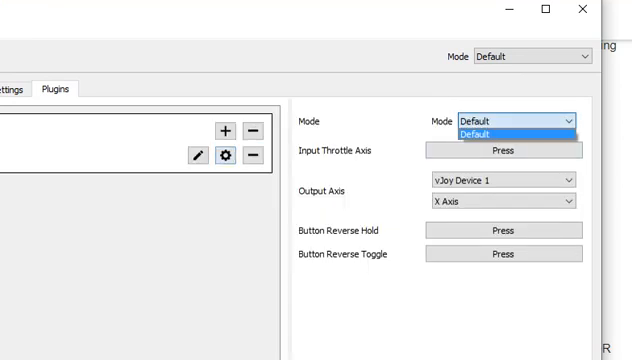
Step: Keep Default mode, bind SpaceM X axis to vJoy 1 X, Buttons 2/1 reverse
{"action": "left_click", "coordinate": [510, 120]}
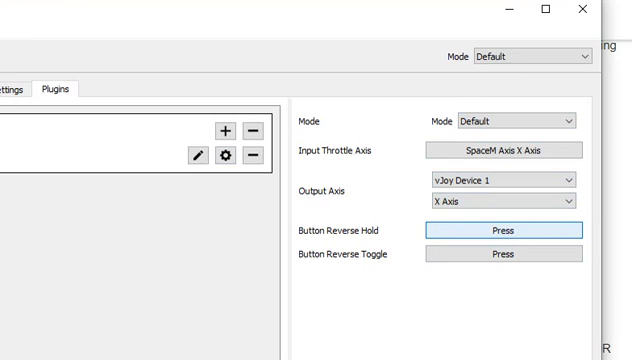
{"action": "left_click", "coordinate": [506, 229]}
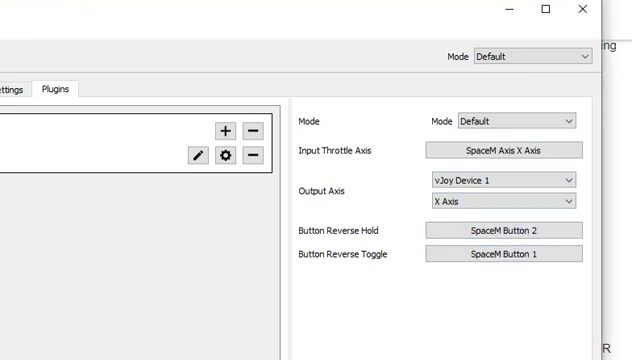
{"action": "left_click", "coordinate": [508, 252]}
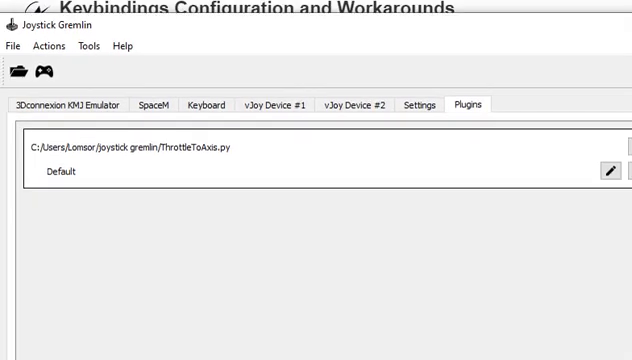
Step: Open Input Viewer from the Tools menu to monitor SpaceM and vJoy devices
{"action": "left_click", "coordinate": [47, 68]}
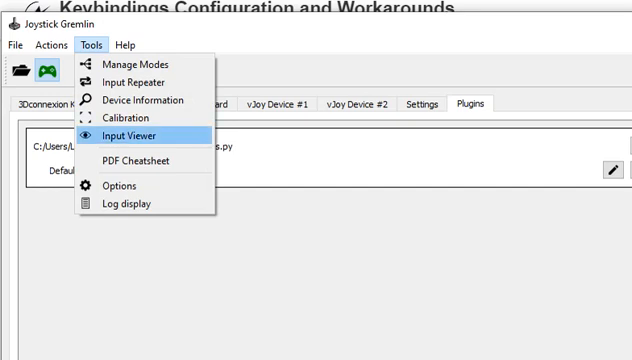
{"action": "left_click", "coordinate": [138, 135]}
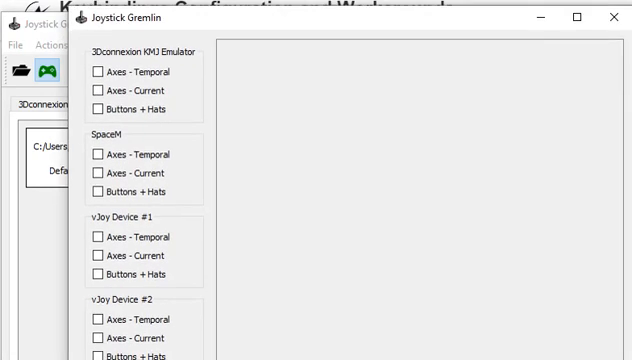